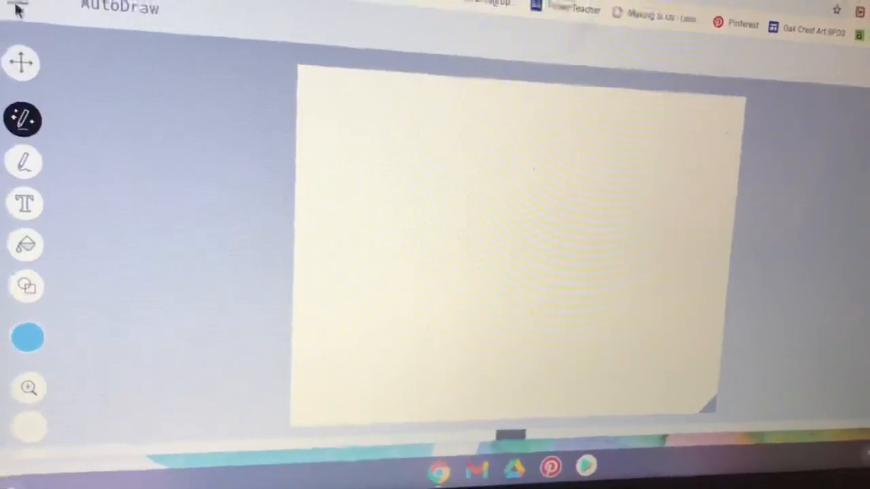
# Step: Switch to the Fill tool so areas can be flooded with colour
pyautogui.click(14, 7)
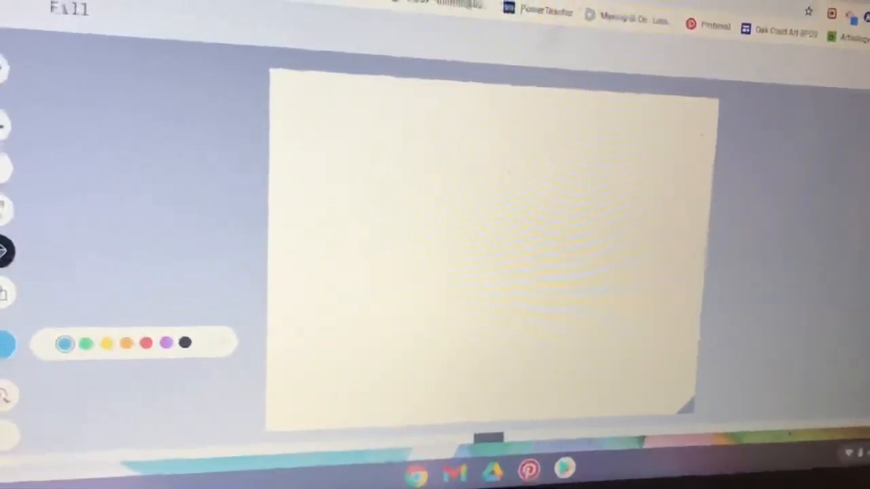
# Step: Flood the entire blank canvas with light blue as a sky background
pyautogui.click(65, 343)
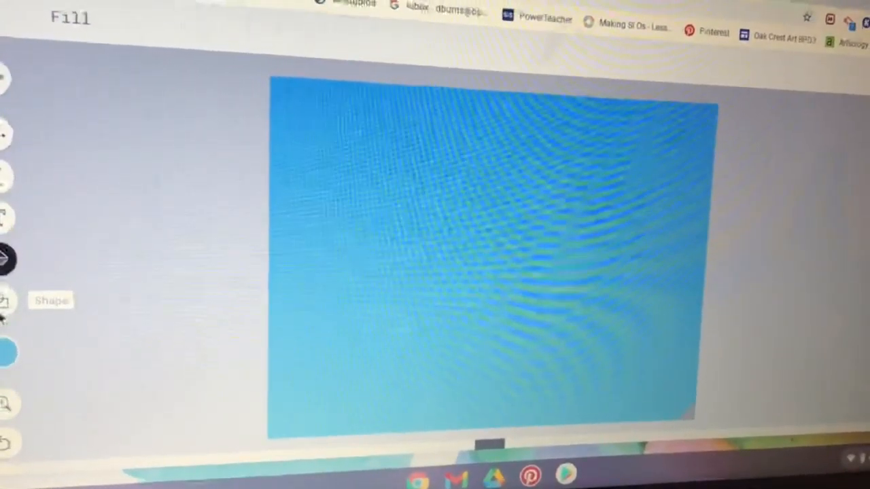
pyautogui.click(9, 309)
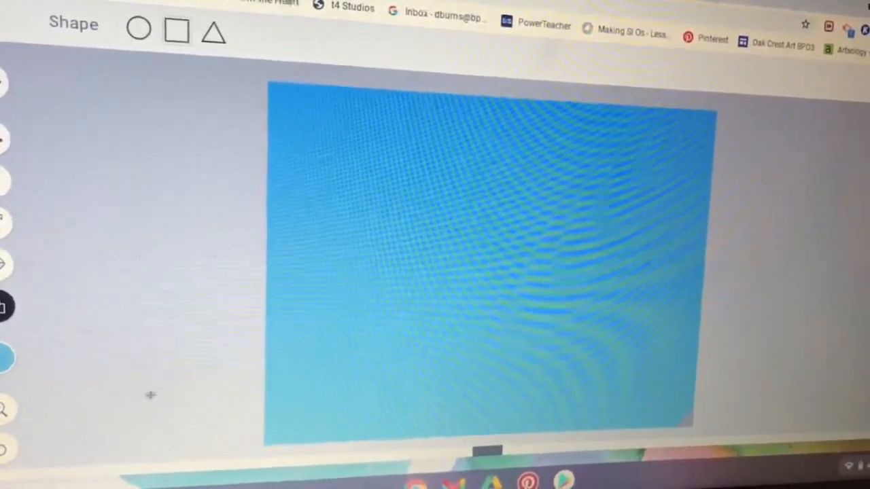
pyautogui.moveTo(7, 305)
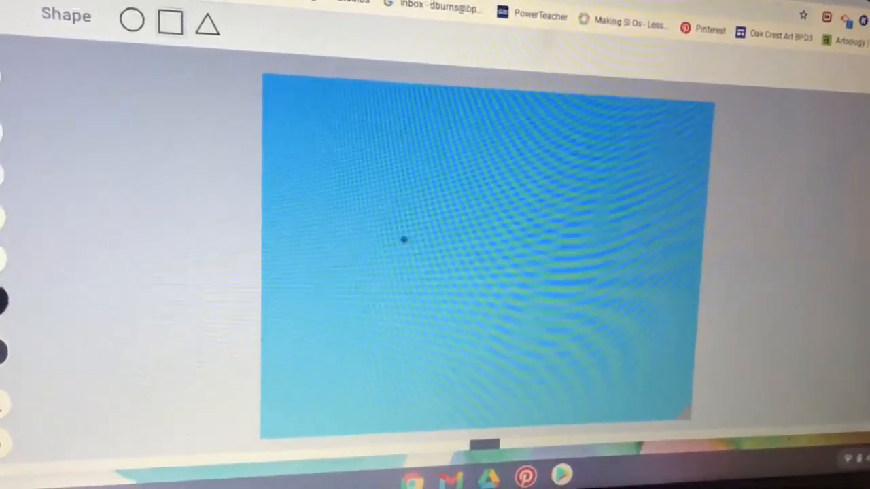
# Step: Draw a tall narrow rectangle rising from the bottom edge and fill it solid black
pyautogui.moveTo(405, 235); pyautogui.dragTo(424, 435)
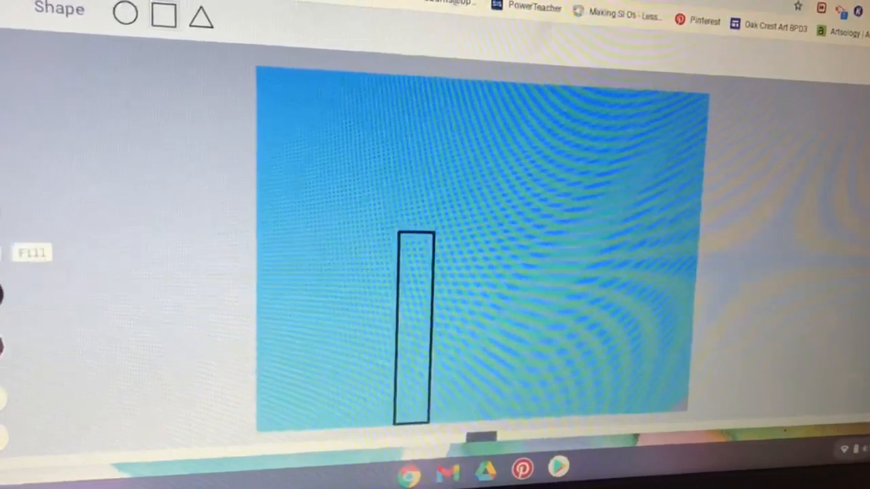
pyautogui.click(32, 253)
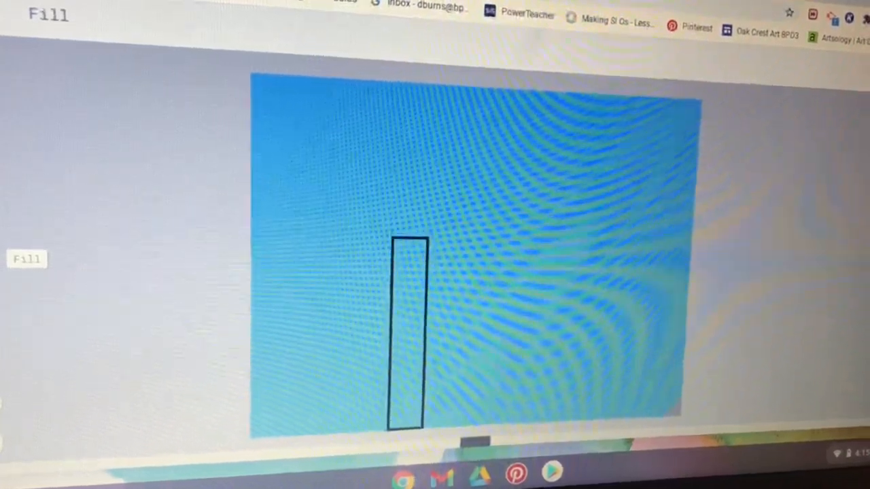
pyautogui.click(408, 333)
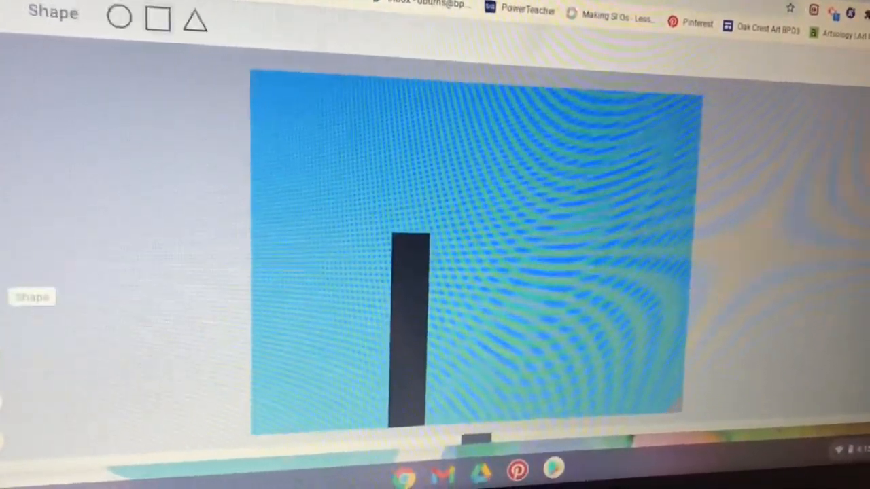